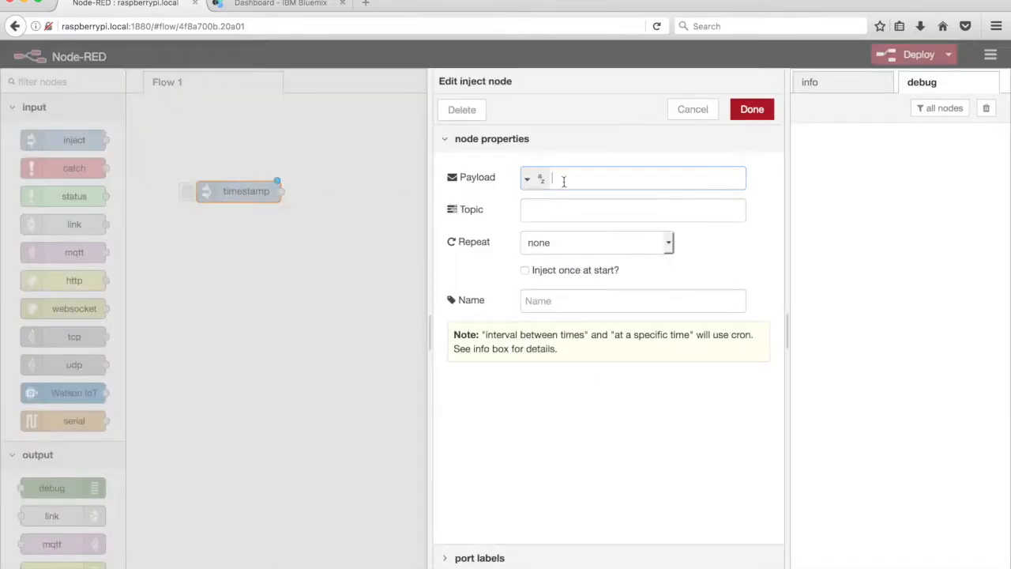
# - Give the first inject node the string payload 'start' and the name 'Start Listening'
pyautogui.write('start')
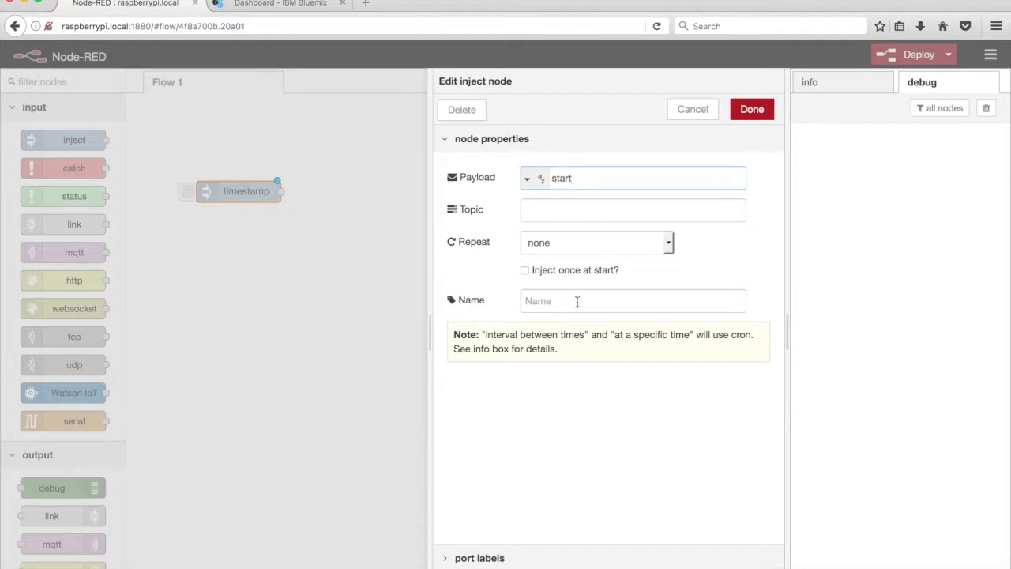
pyautogui.write('Start Listening')
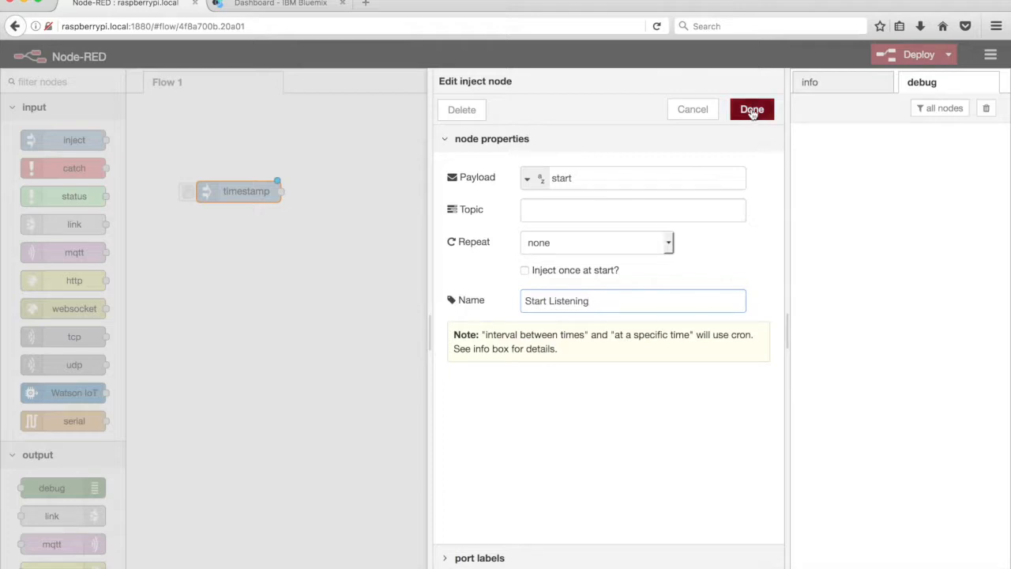
pyautogui.click(751, 109)
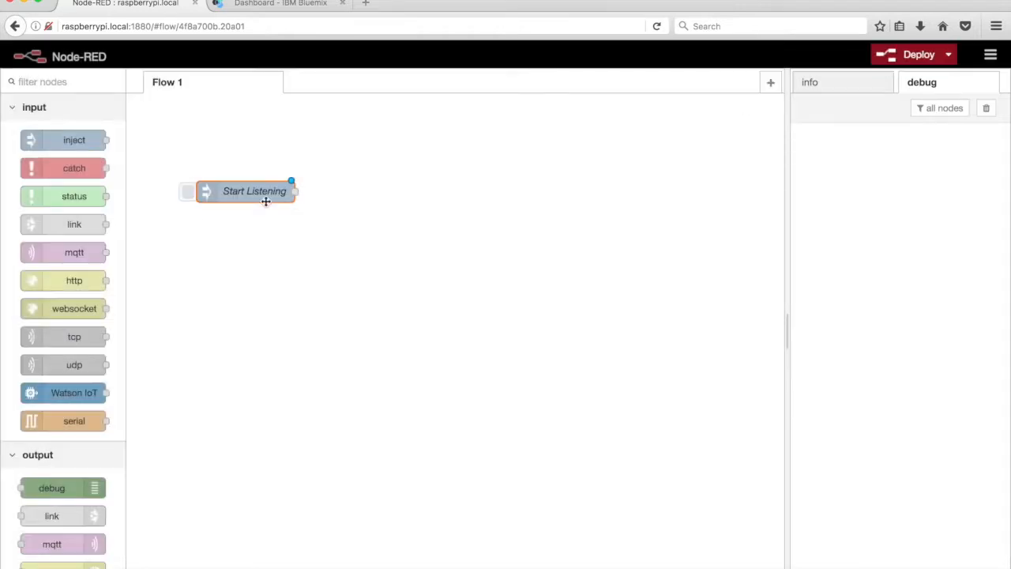
# - Add a second inject node below, with payload 'stop' and named 'Stop Listening'
pyautogui.moveTo(74, 140); pyautogui.dragTo(247, 215)
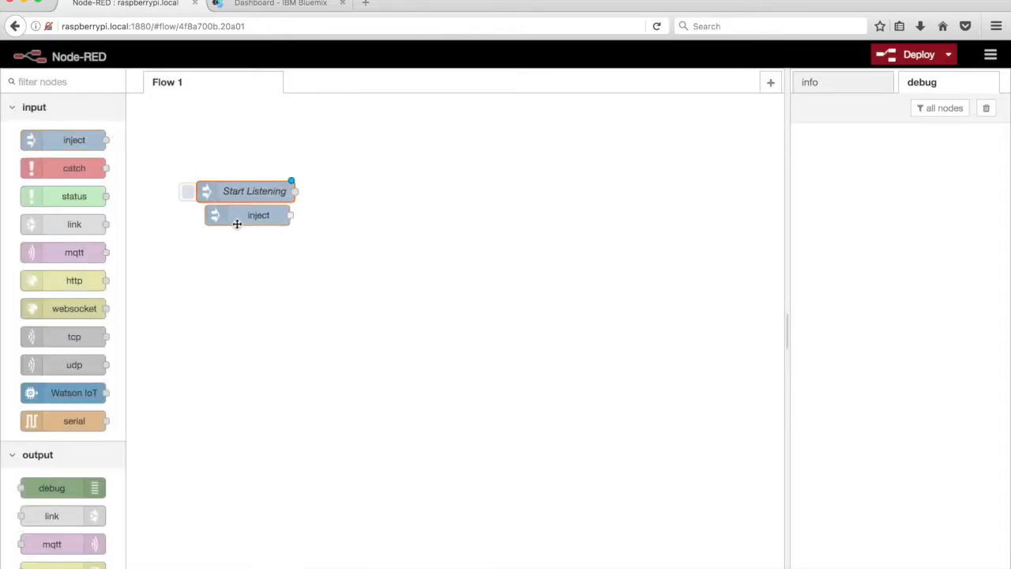
pyautogui.doubleClick(258, 215)
pyautogui.write('sto')
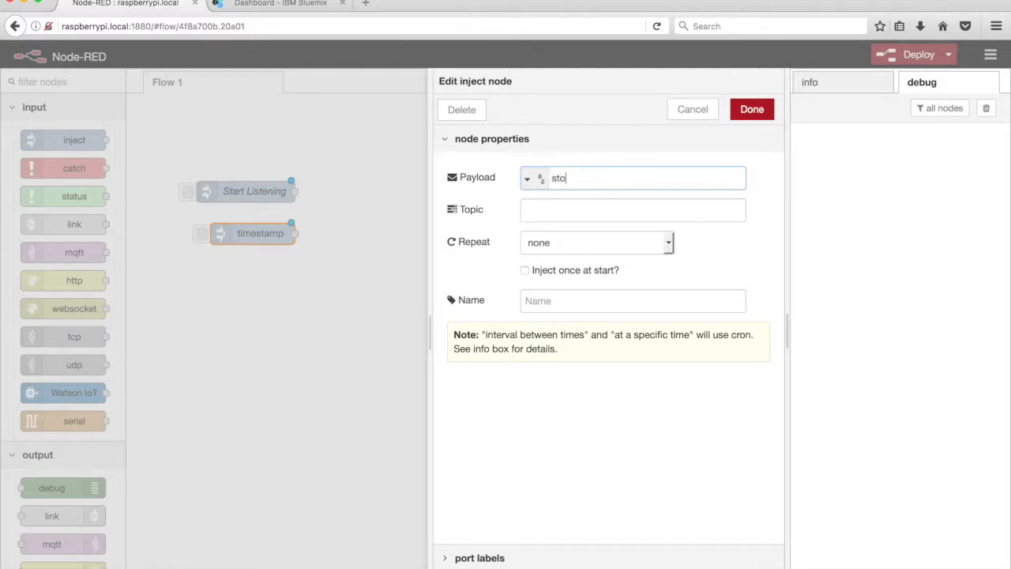
pyautogui.click(632, 300)
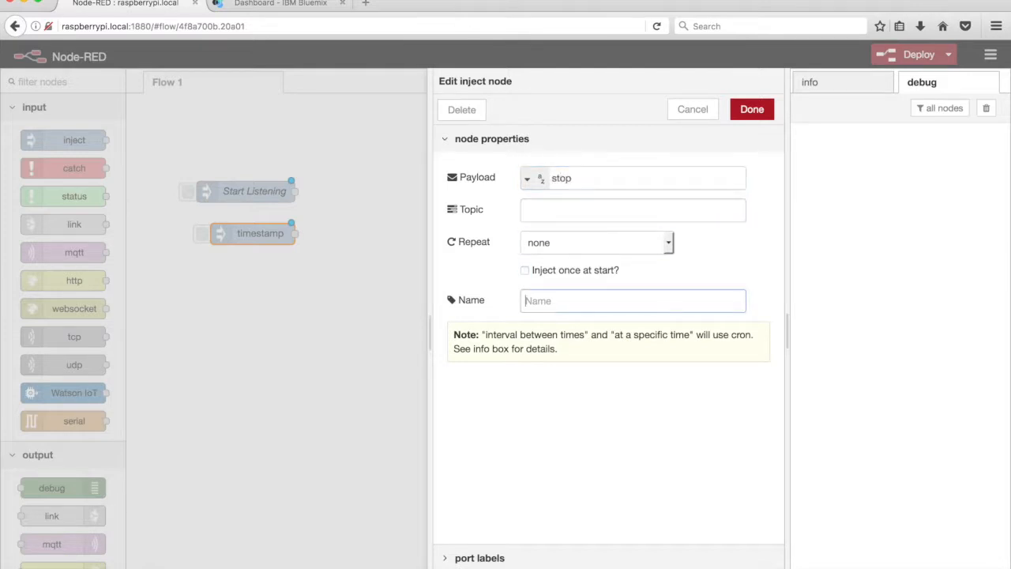
pyautogui.write('Stop Listening')
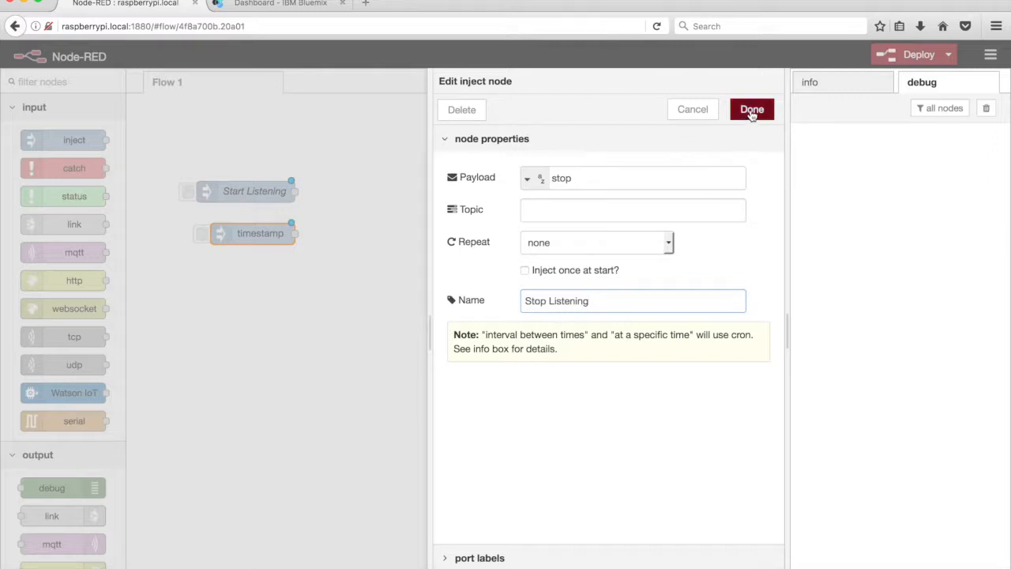
pyautogui.click(751, 109)
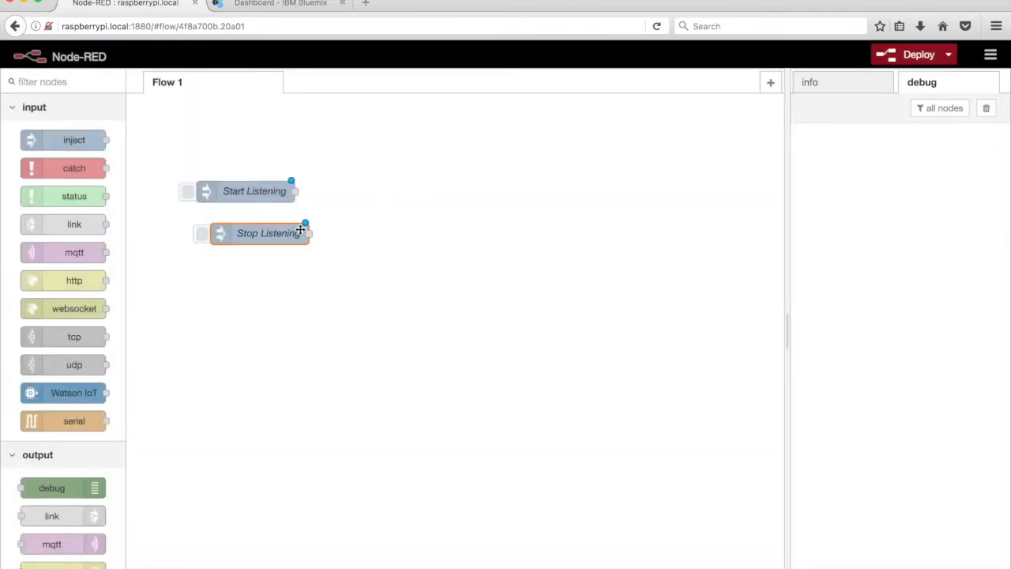
# - Align the injects and add a change node right of them setting msg.mode to msg.payload
pyautogui.moveTo(266, 233); pyautogui.dragTo(254, 219)
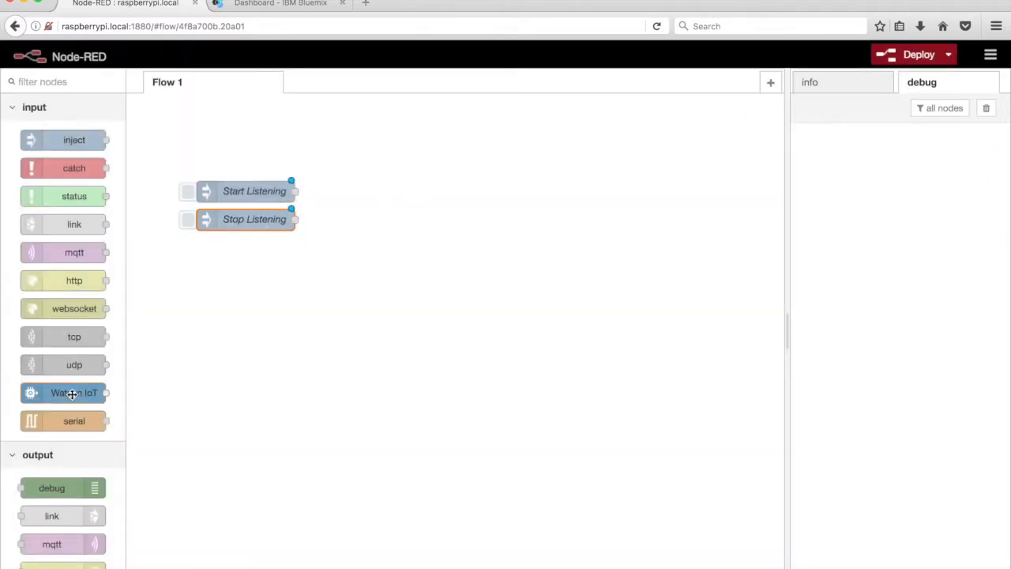
pyautogui.scroll(-3)
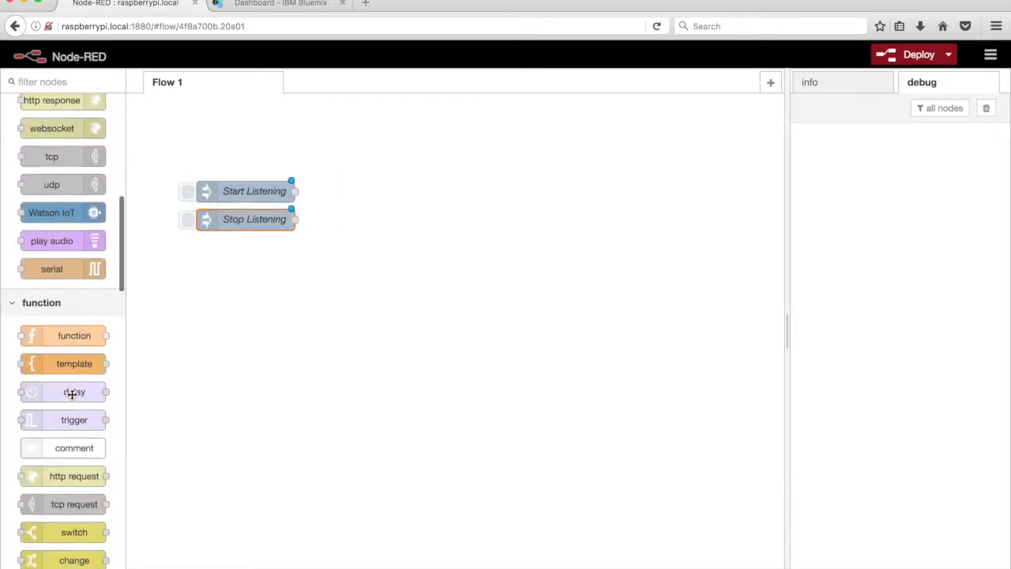
pyautogui.scroll(-3)
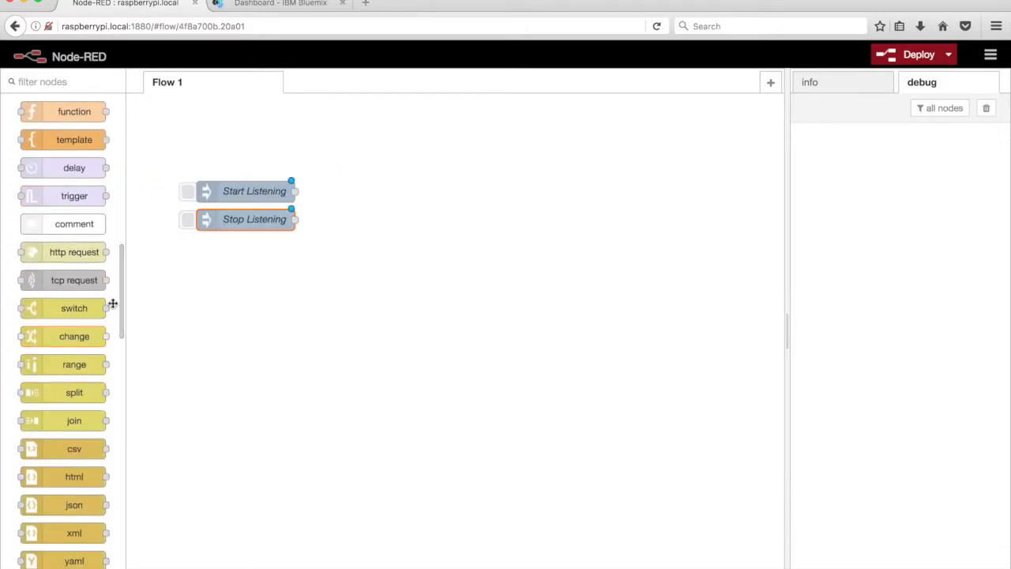
pyautogui.moveTo(74, 335); pyautogui.dragTo(379, 205)
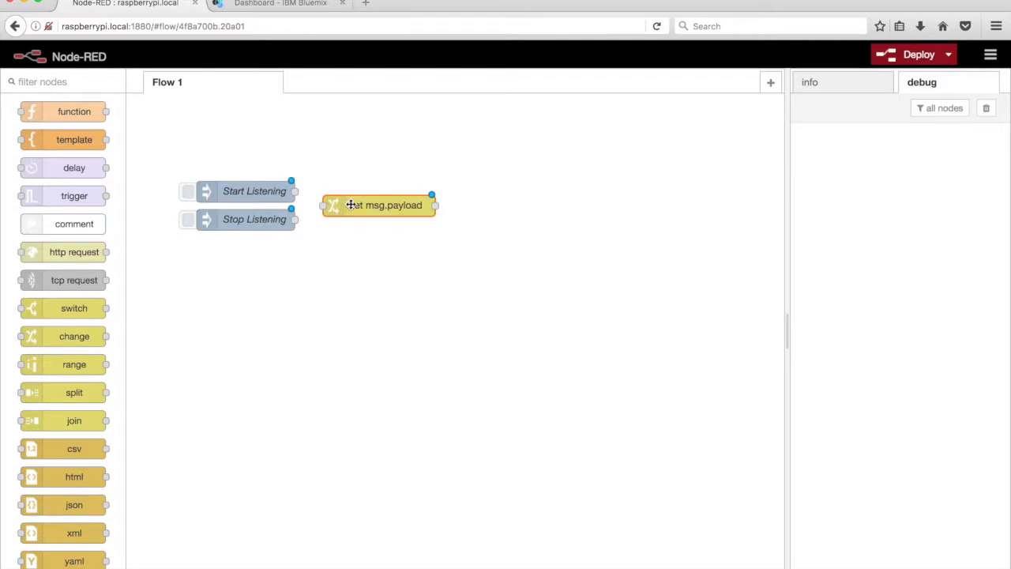
pyautogui.doubleClick(382, 205)
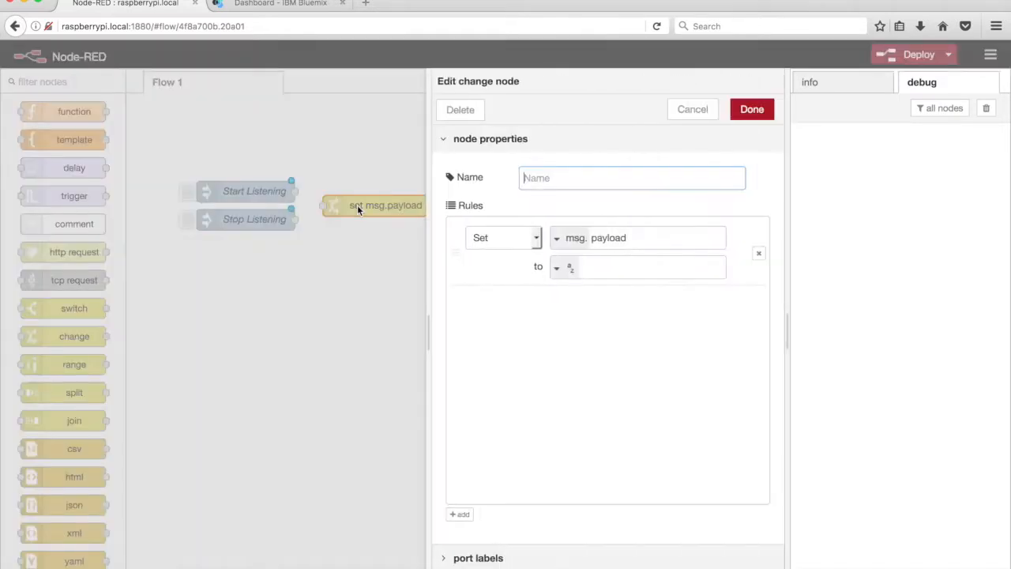
pyautogui.doubleClick(608, 237)
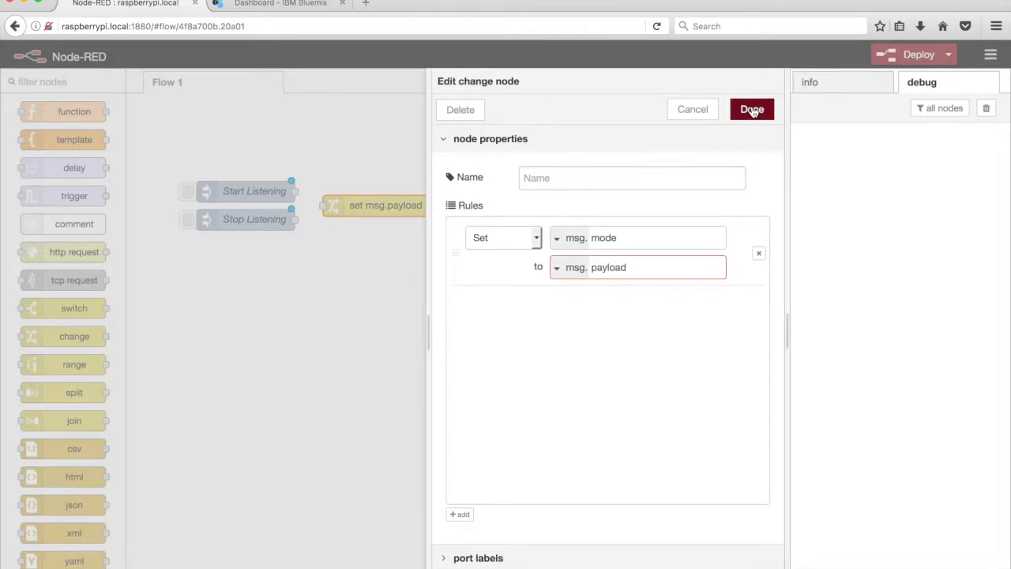
pyautogui.click(751, 109)
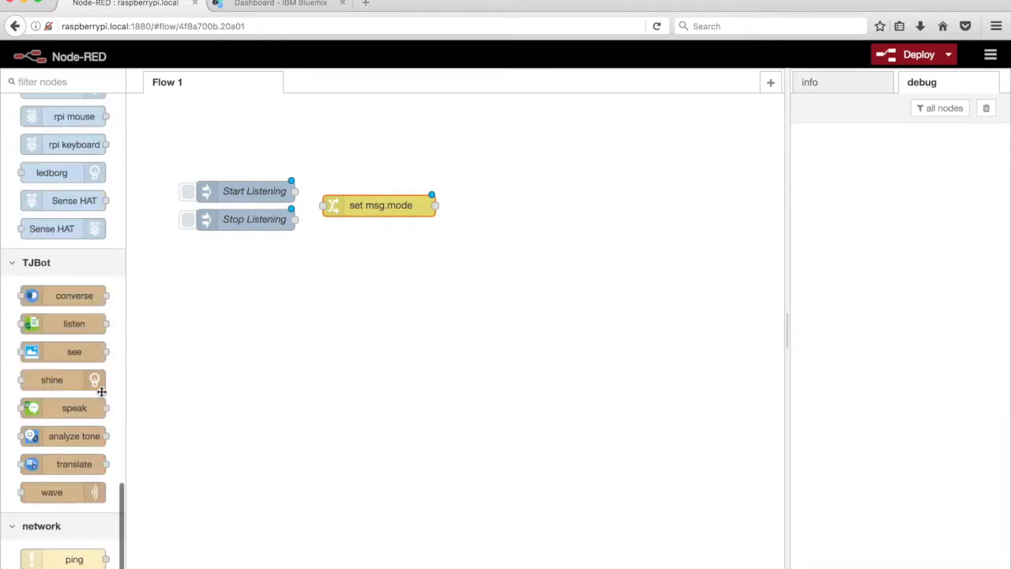
pyautogui.moveTo(59, 329)
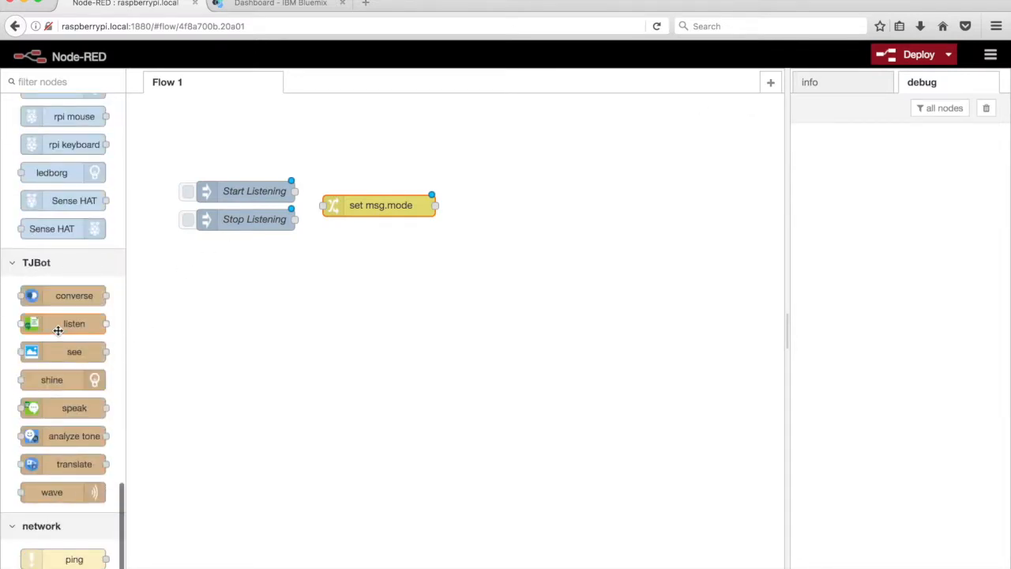
# - Place a TJBot listen node right of set msg.mode and open its settings
pyautogui.moveTo(73, 323); pyautogui.dragTo(503, 206)
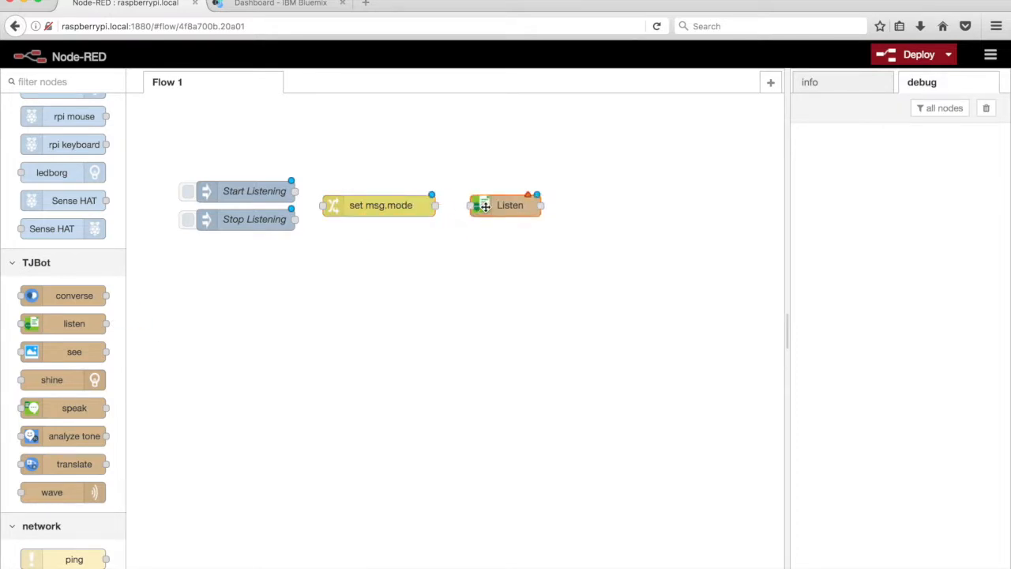
pyautogui.doubleClick(505, 205)
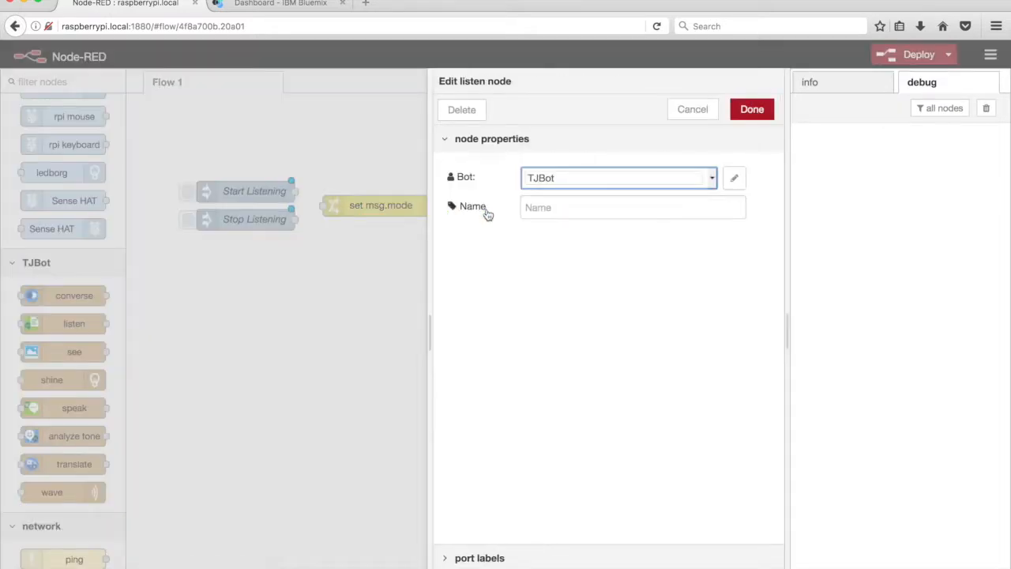
pyautogui.moveTo(543, 261)
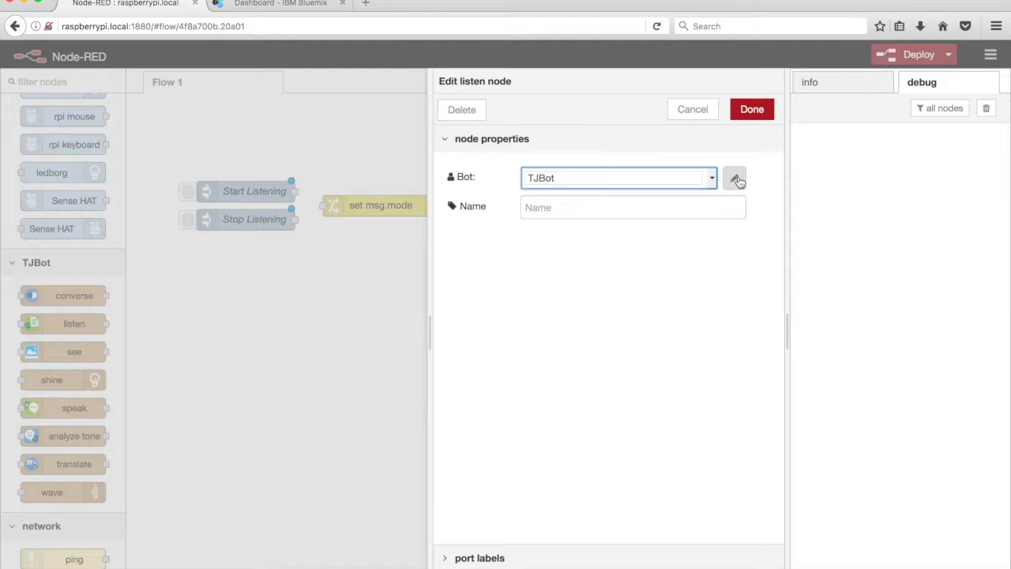
# - Edit the TJBot bot config, choose US English listening, and open the Speech to Text service page
pyautogui.click(734, 177)
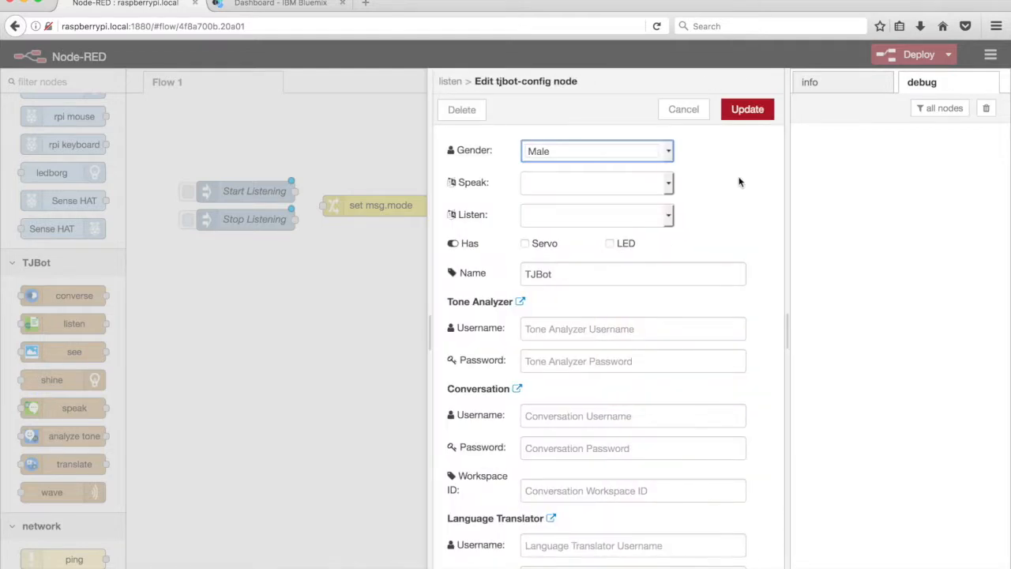
pyautogui.moveTo(656, 218)
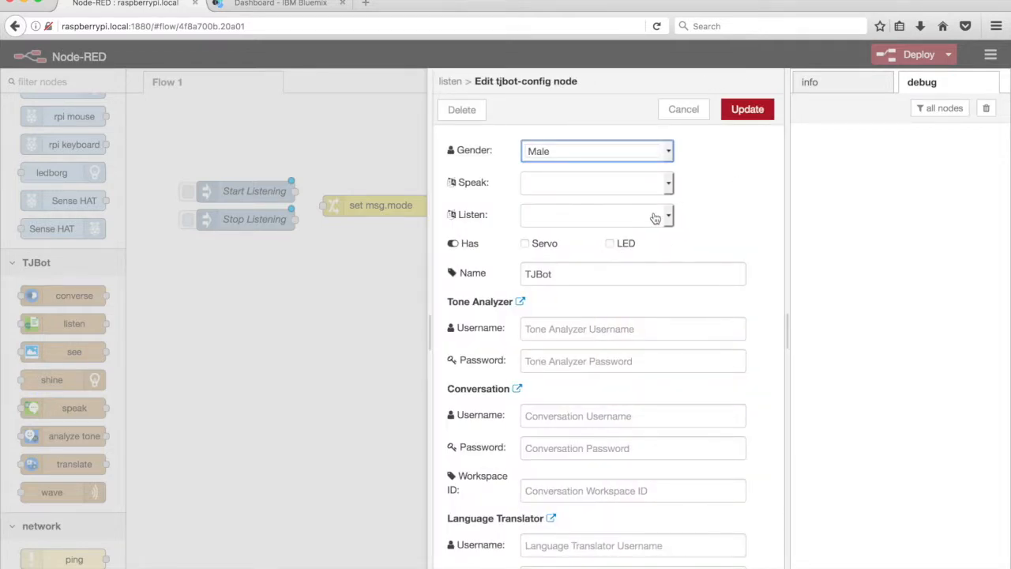
pyautogui.click(596, 214)
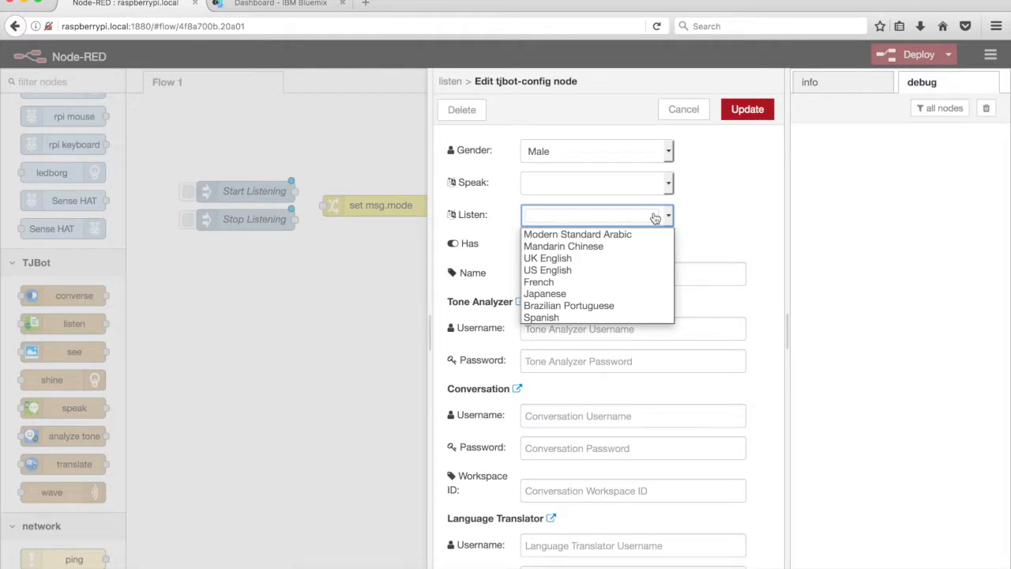
pyautogui.click(547, 270)
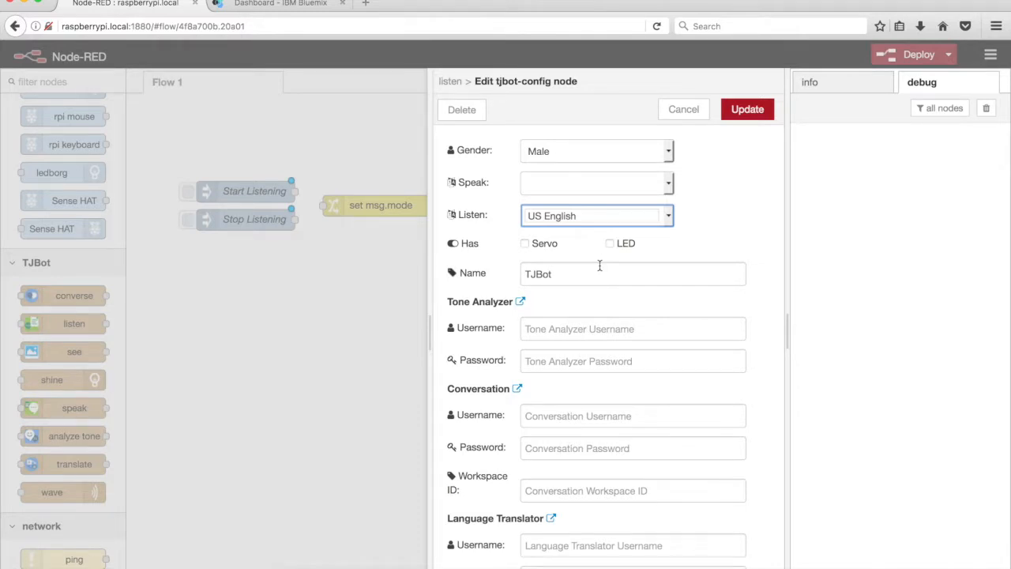
pyautogui.scroll(-3)
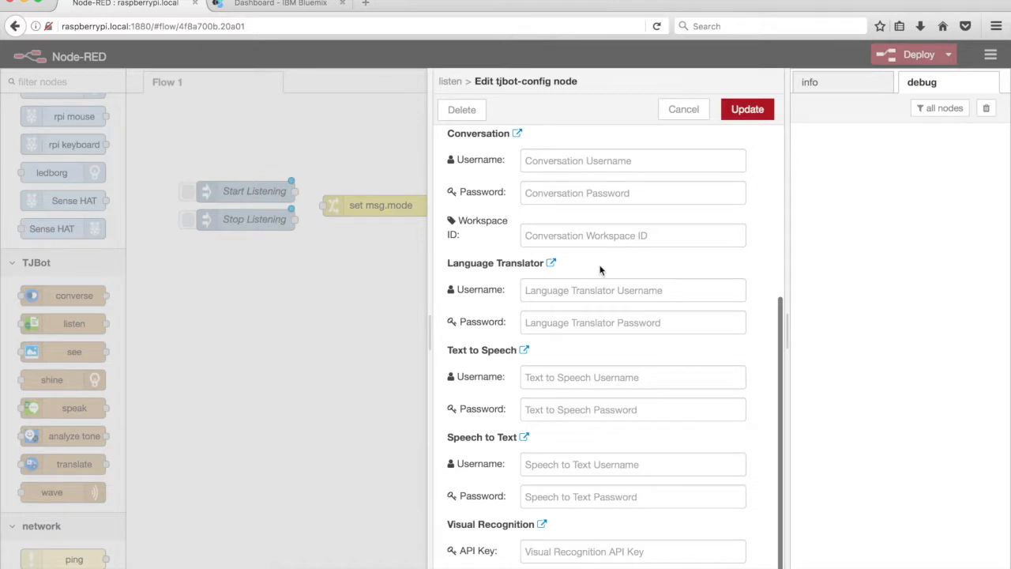
pyautogui.moveTo(548, 453)
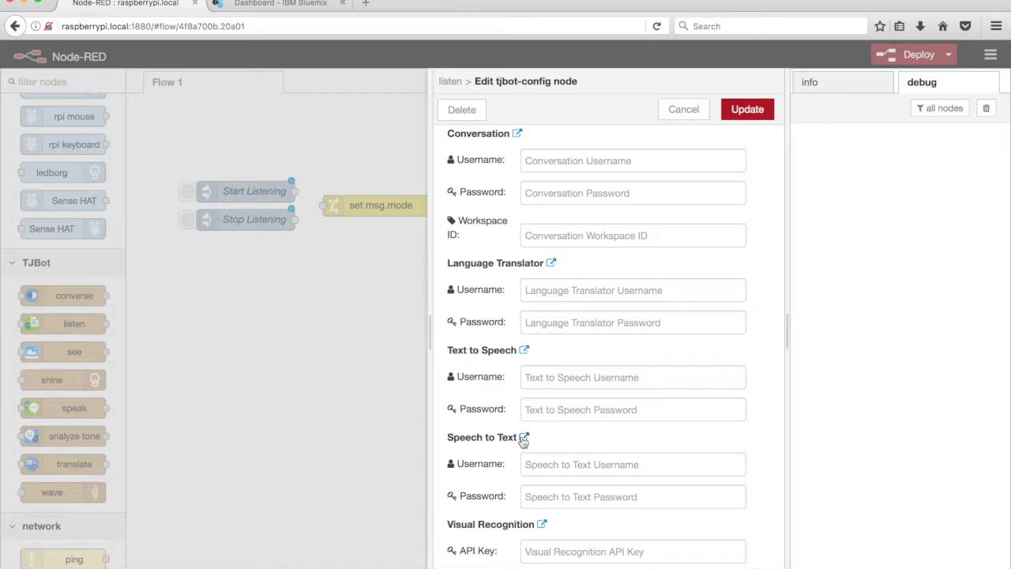
pyautogui.click(523, 436)
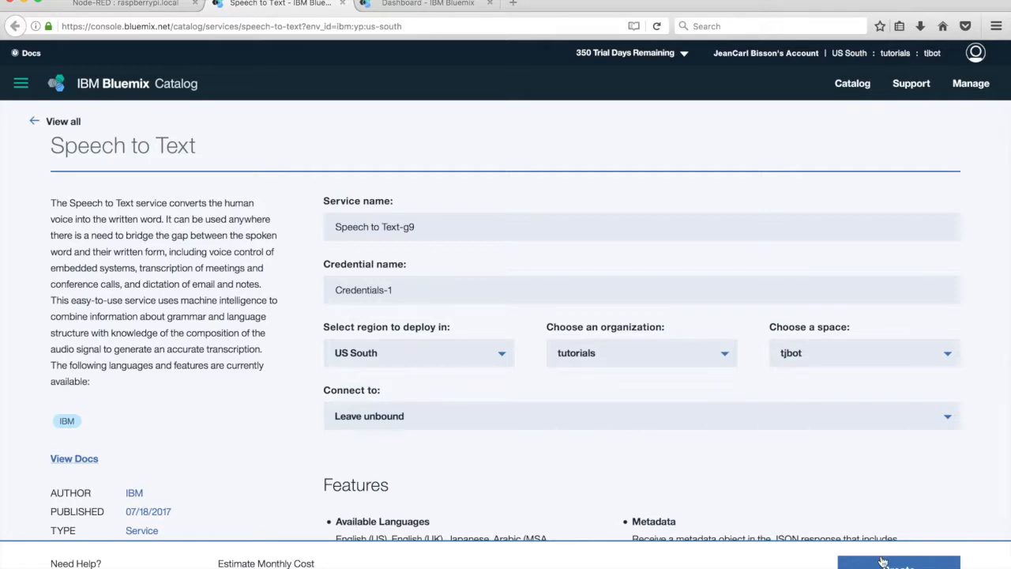
# - Create the 'Speech to Text-g9' service with the default name and US South region
pyautogui.click(898, 564)
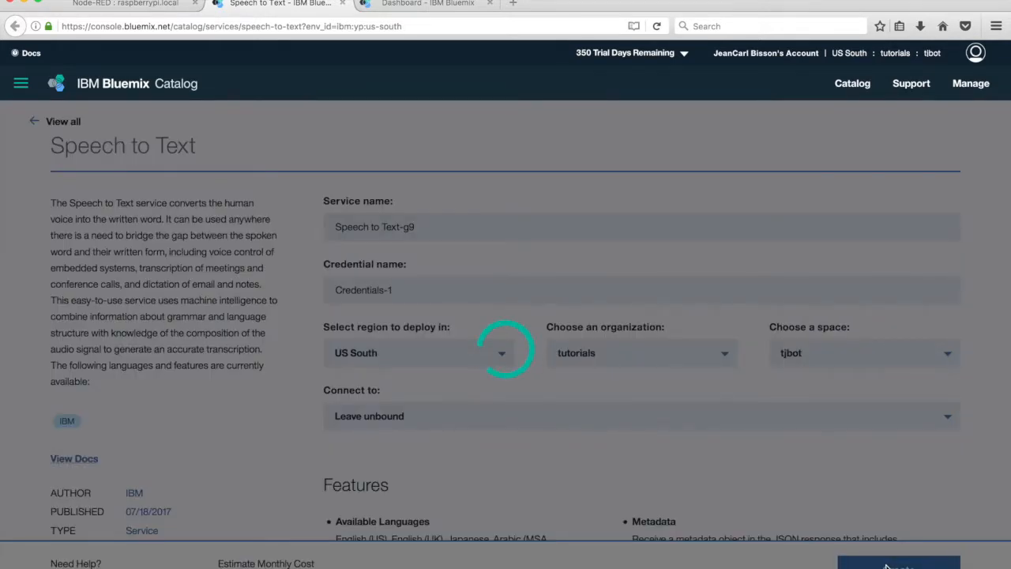
pyautogui.click(899, 562)
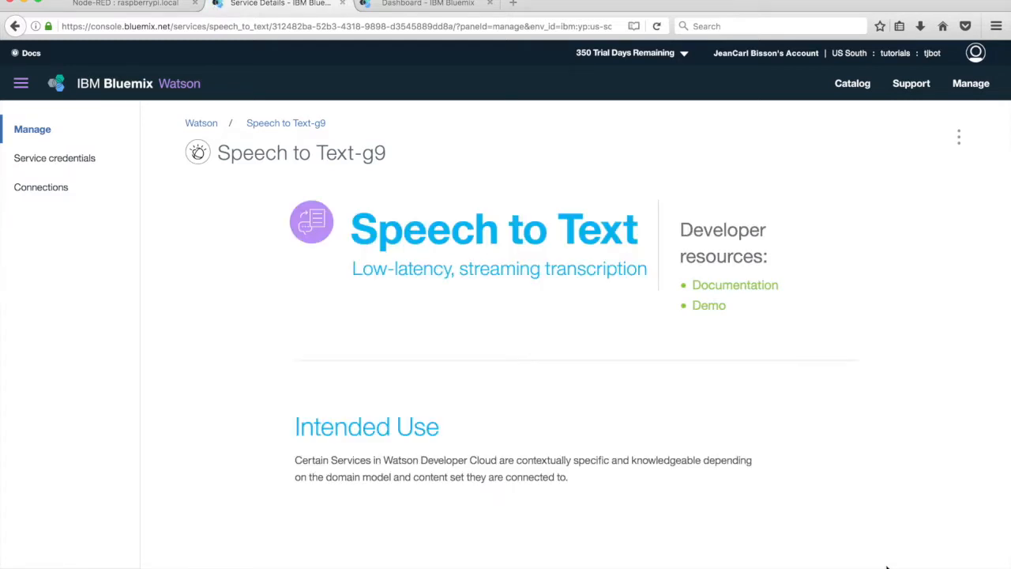
pyautogui.moveTo(134, 176)
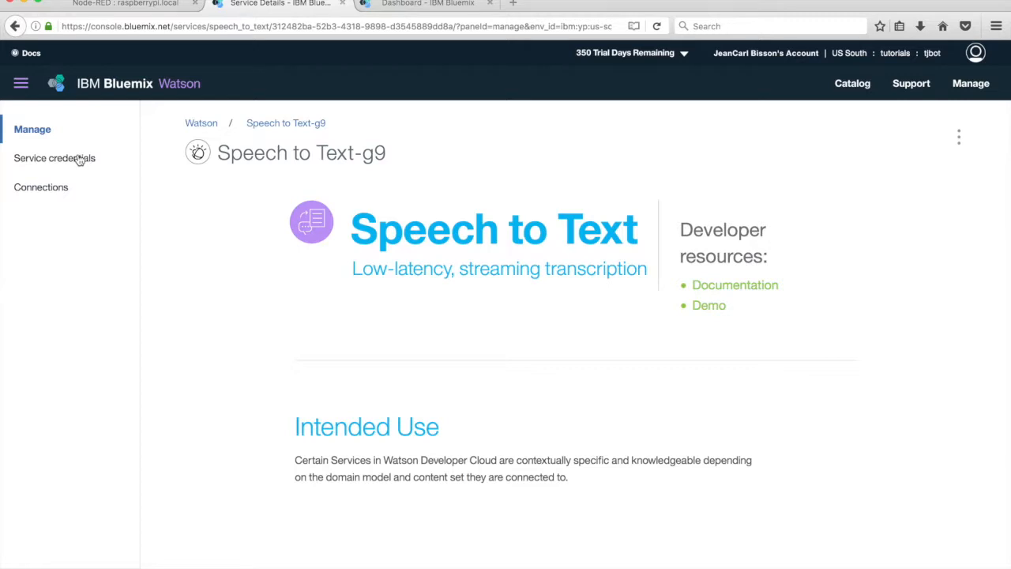
# - Show Service credentials for Speech to Text-g9 and view the Credentials-1 details
pyautogui.click(54, 157)
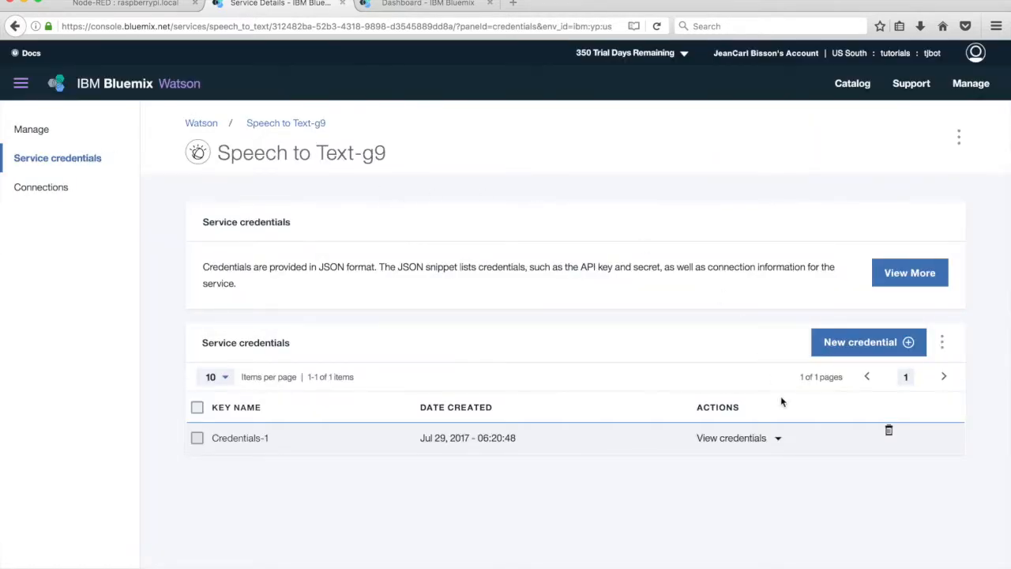
pyautogui.click(731, 438)
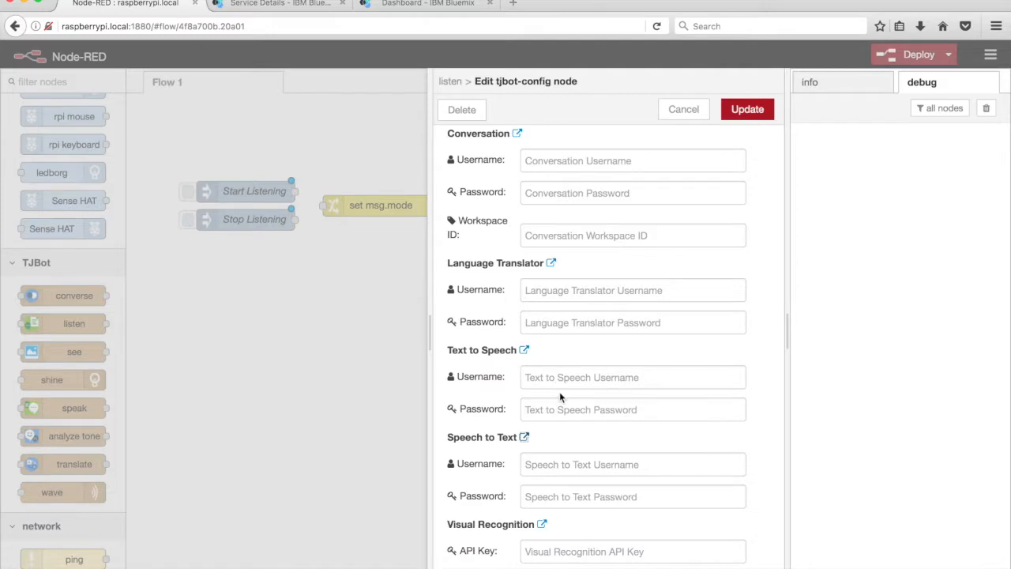
# - Enter username 77dac9fa-0fbb-44d2-83a8-1ffaa7fe825b and the Bluemix password, then confirm config and Listen node
pyautogui.write('77dac9fa-0fbb-44d2-83a8-1ffaa7fe825b')
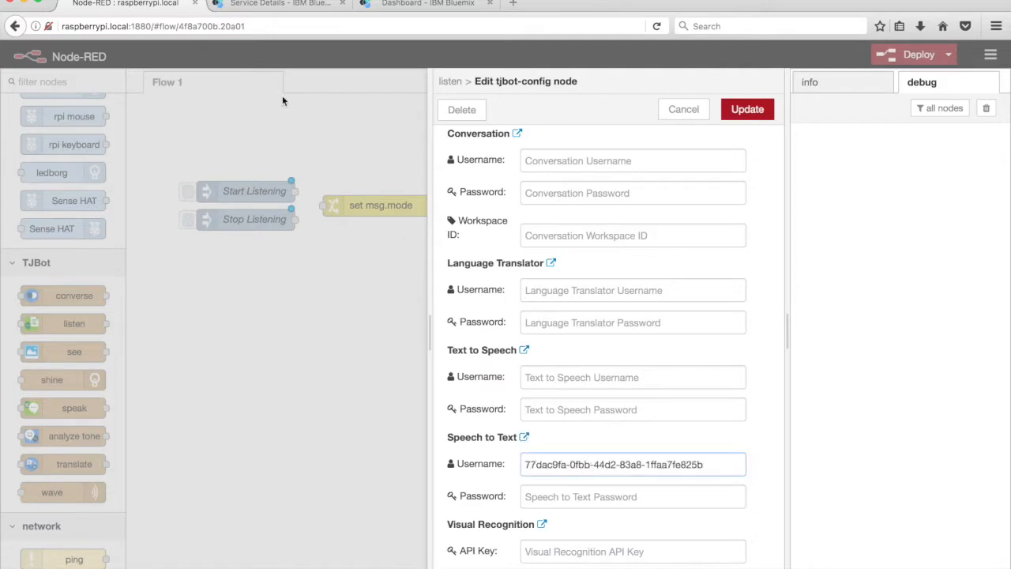
pyautogui.click(276, 4)
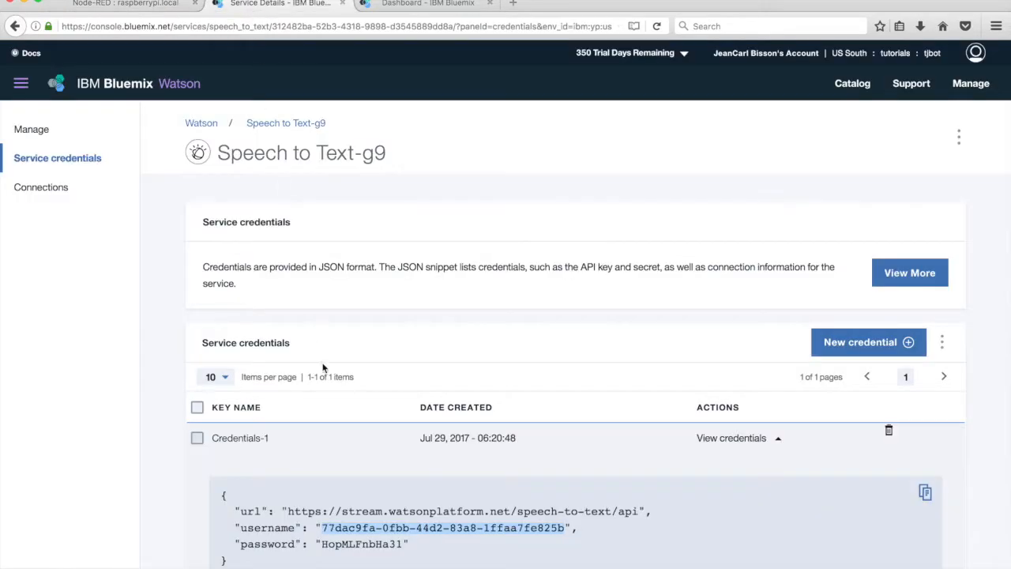
pyautogui.doubleClick(362, 543)
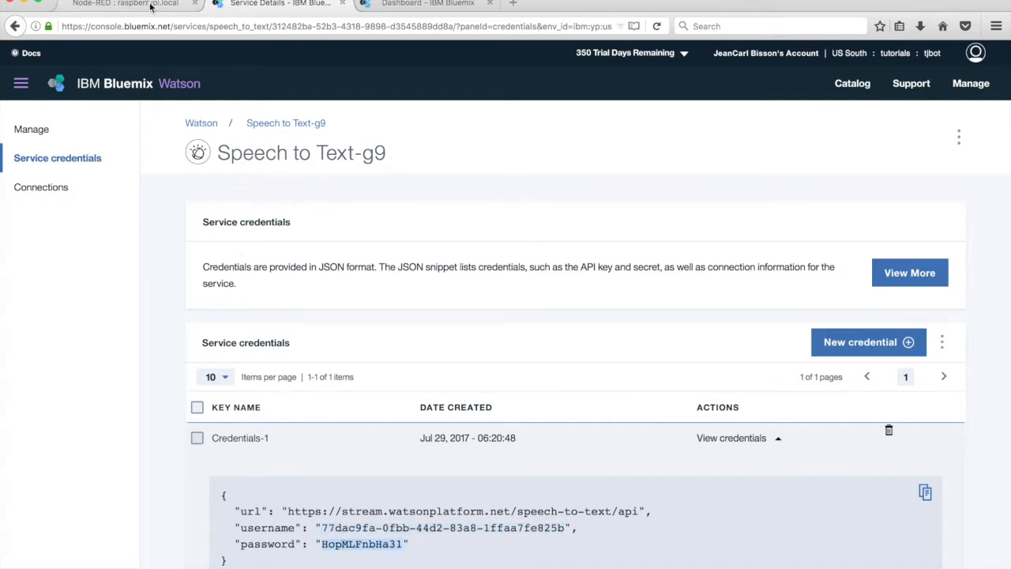
pyautogui.click(125, 3)
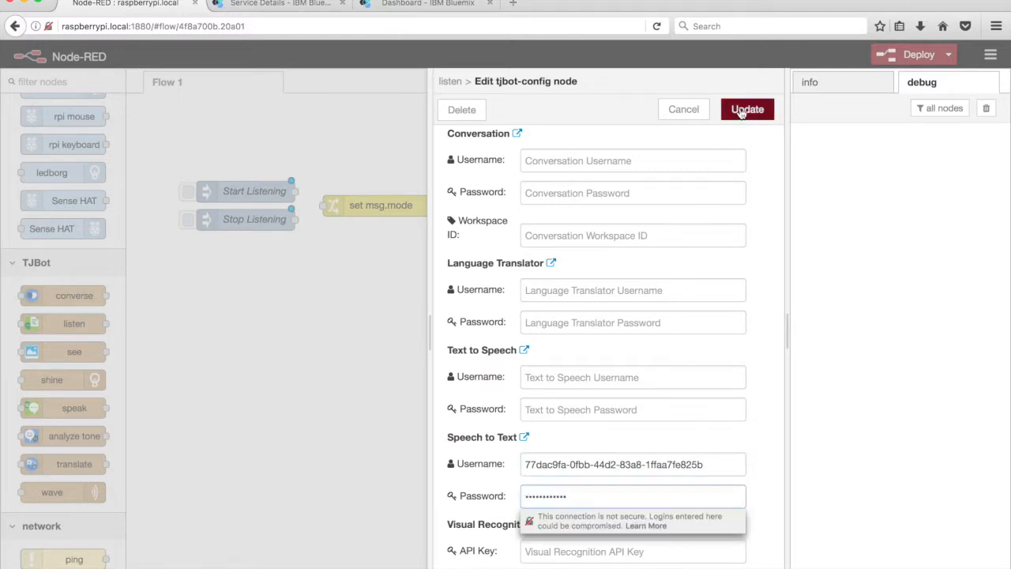
pyautogui.click(746, 109)
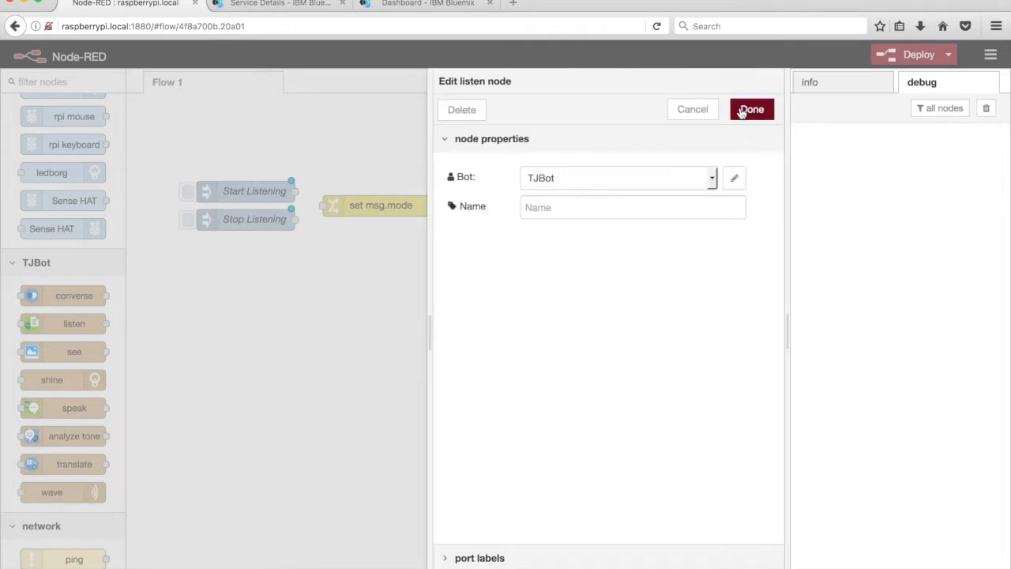
pyautogui.click(751, 109)
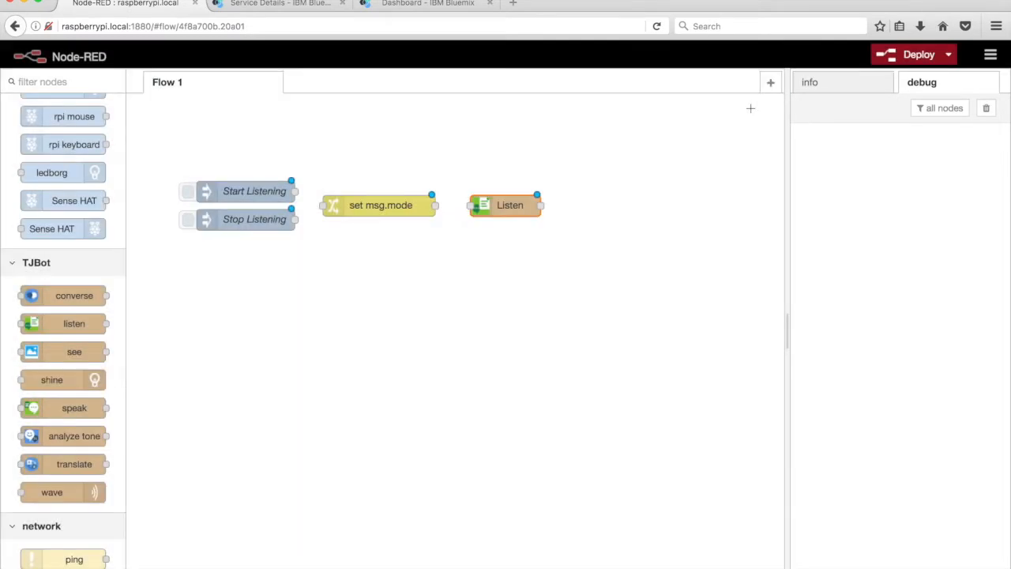
pyautogui.moveTo(371, 273)
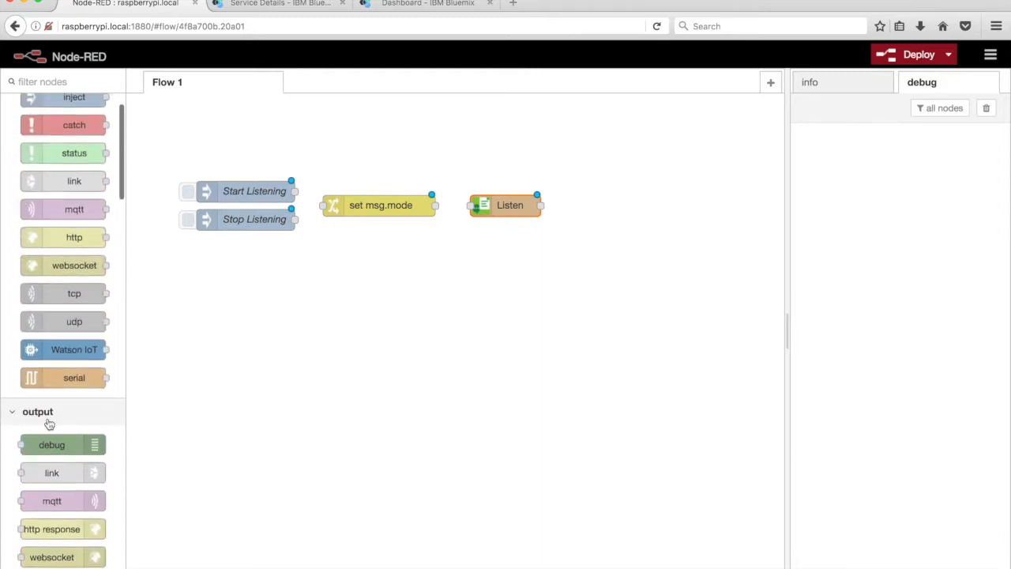
# - Add a msg.payload debug node after Listen, wire the chain, and deploy the flow
pyautogui.moveTo(51, 443); pyautogui.dragTo(446, 298)
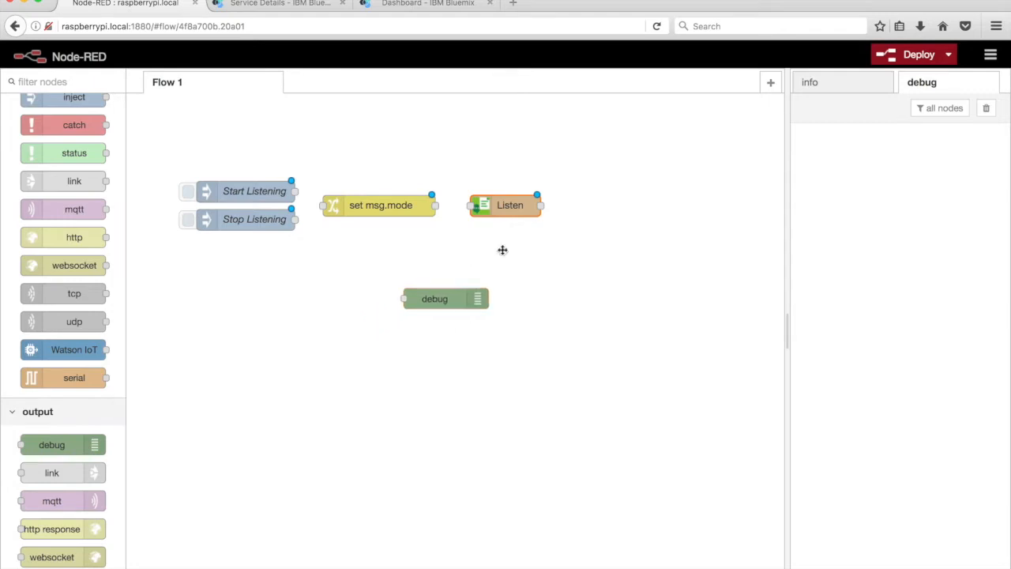
pyautogui.moveTo(435, 299); pyautogui.dragTo(605, 205)
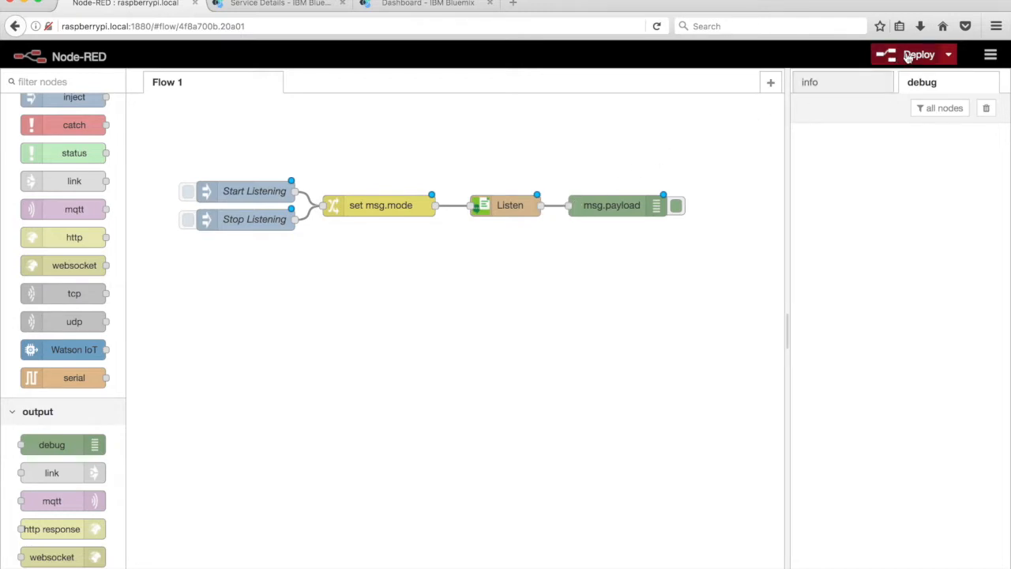
pyautogui.click(919, 54)
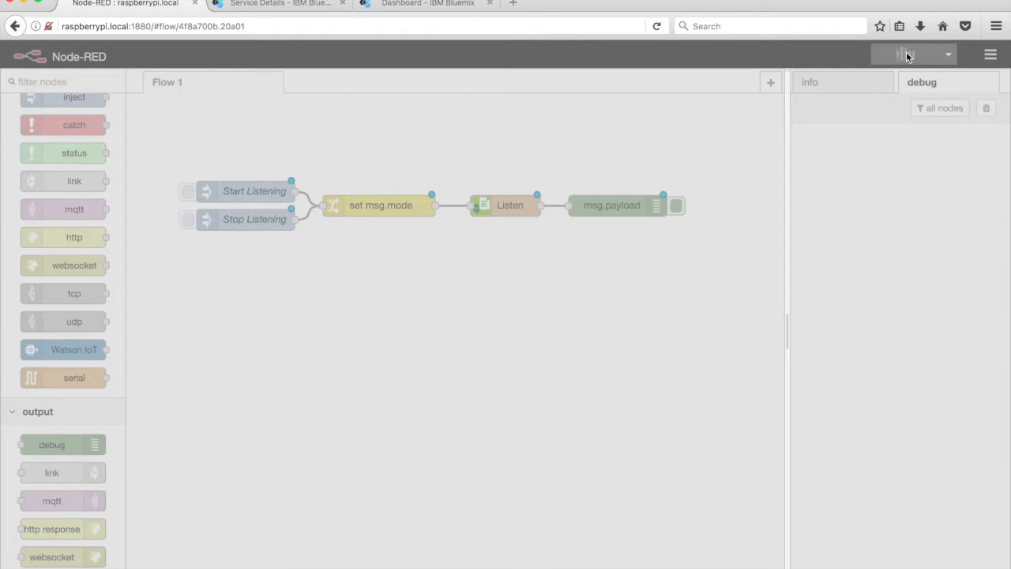
pyautogui.click(918, 54)
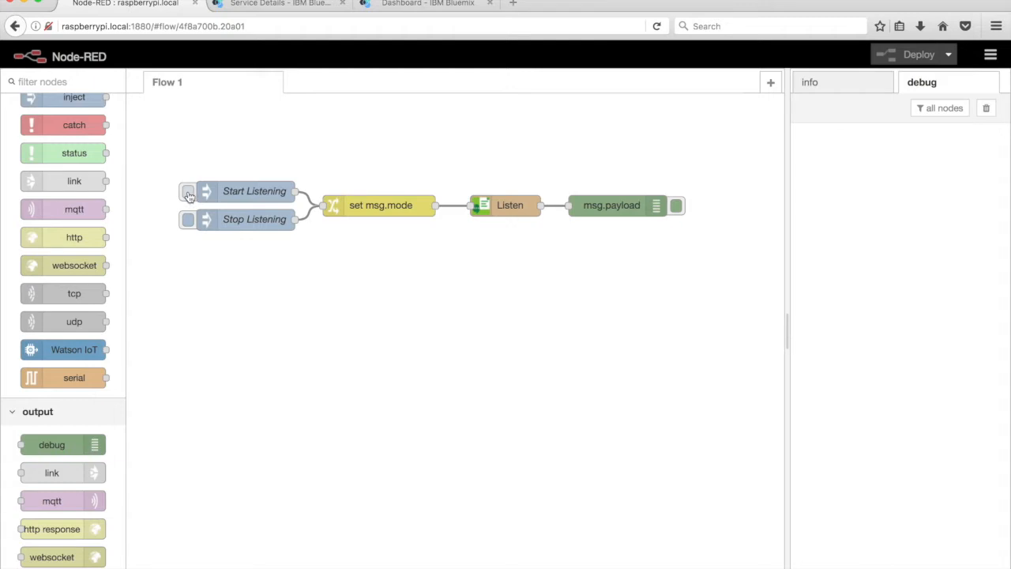
# - Trigger Start Listening to transcribe 'hello', 'you can hear me', 'goodbye', then trigger Stop Listening
pyautogui.click(188, 192)
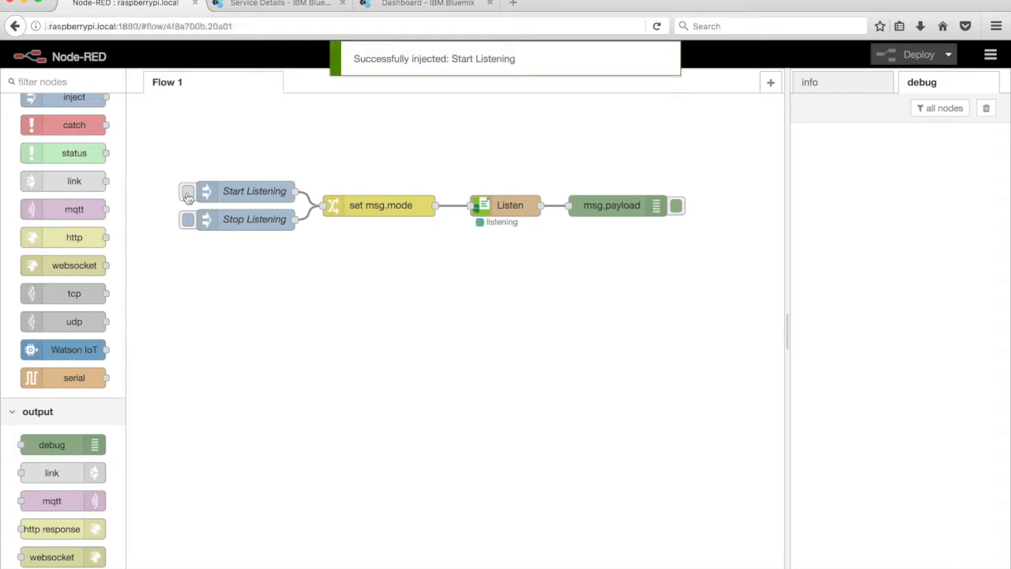
pyautogui.click(188, 191)
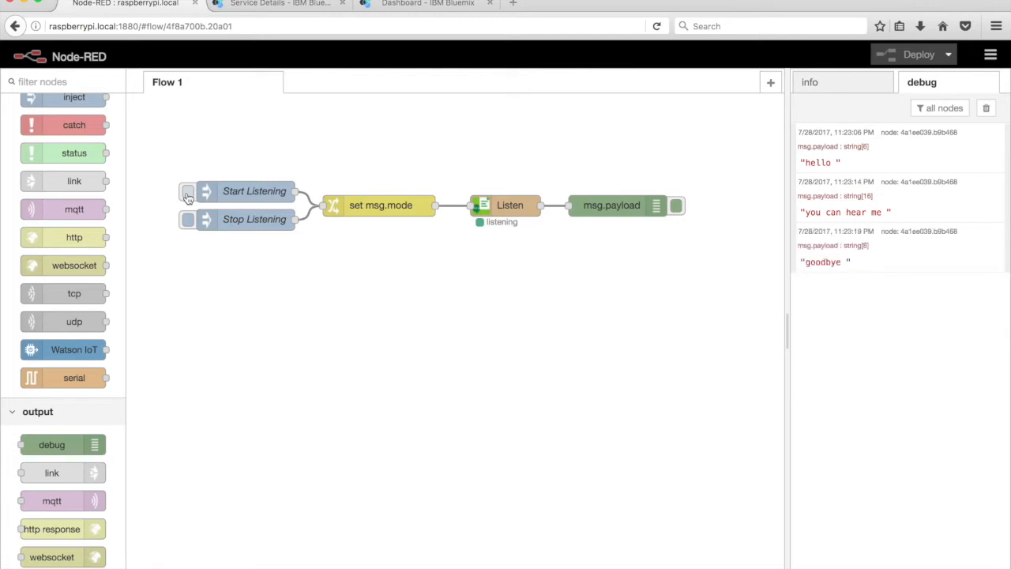
pyautogui.moveTo(185, 213)
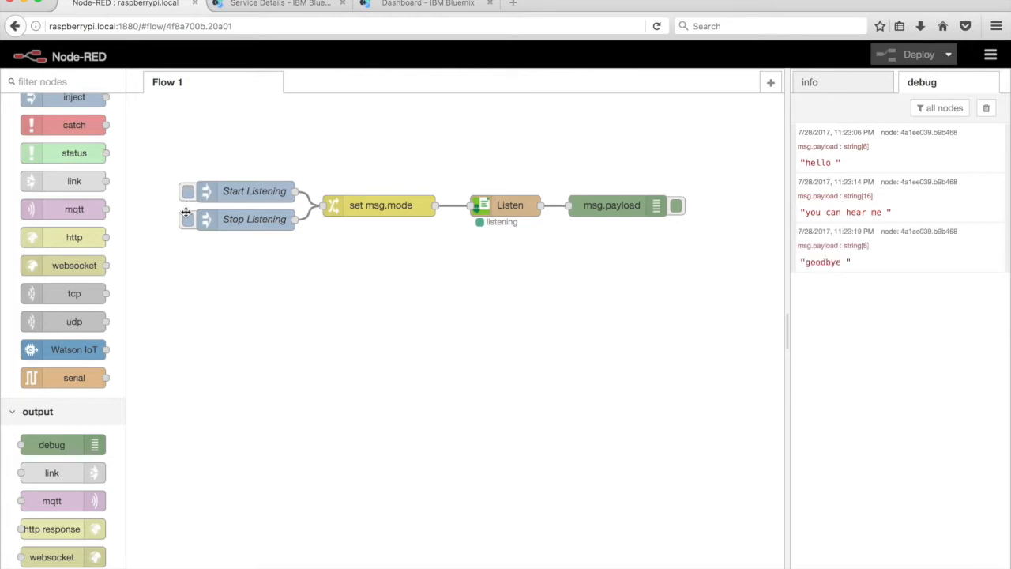
pyautogui.click(188, 220)
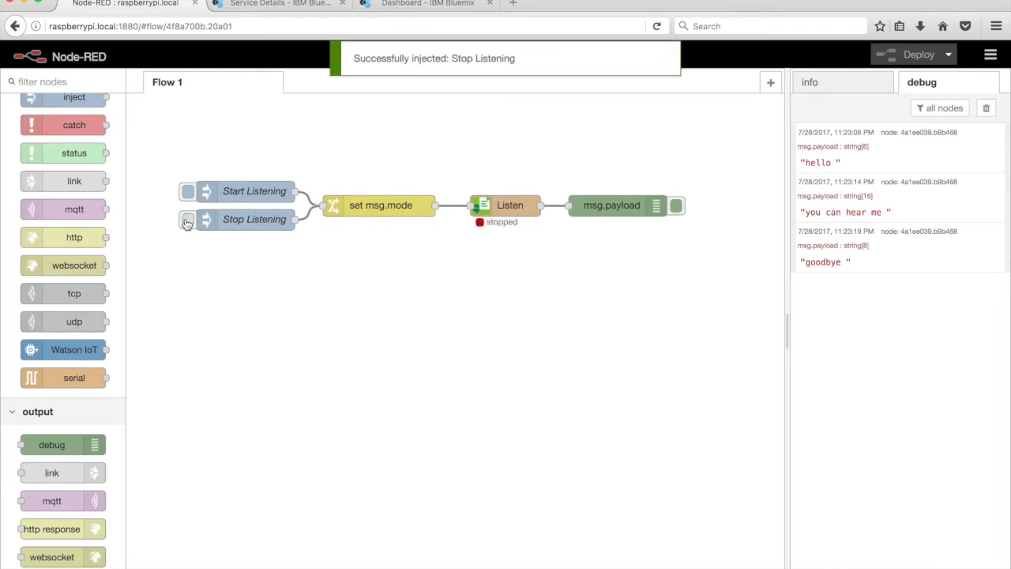